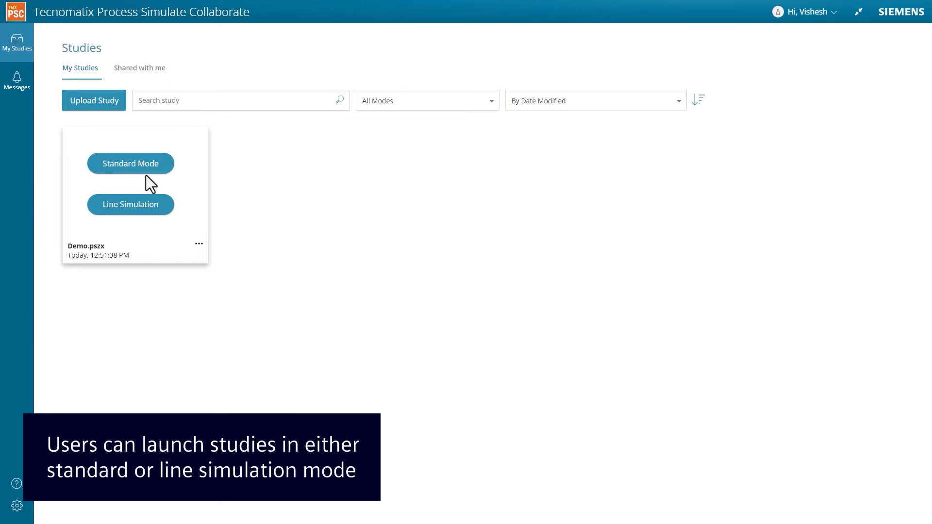
# - Open the Demo.pszx study card in Standard Mode
pyautogui.click(130, 163)
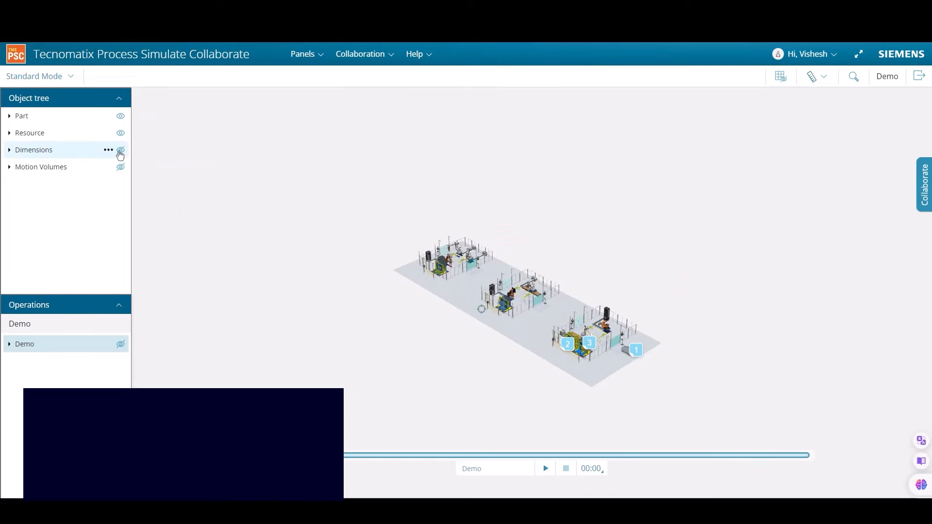
# - Show the Sections panel, enable Section plane2, and list the Dimensions
pyautogui.click(302, 54)
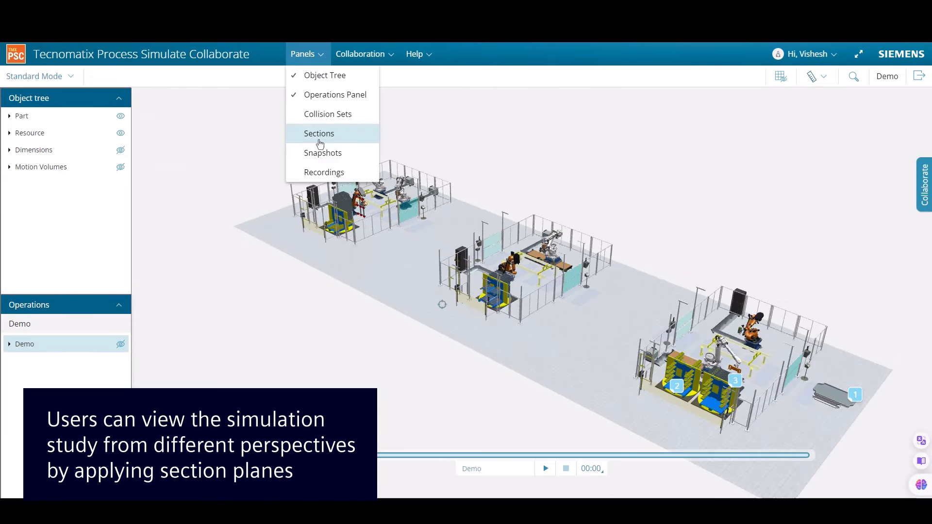
pyautogui.click(319, 133)
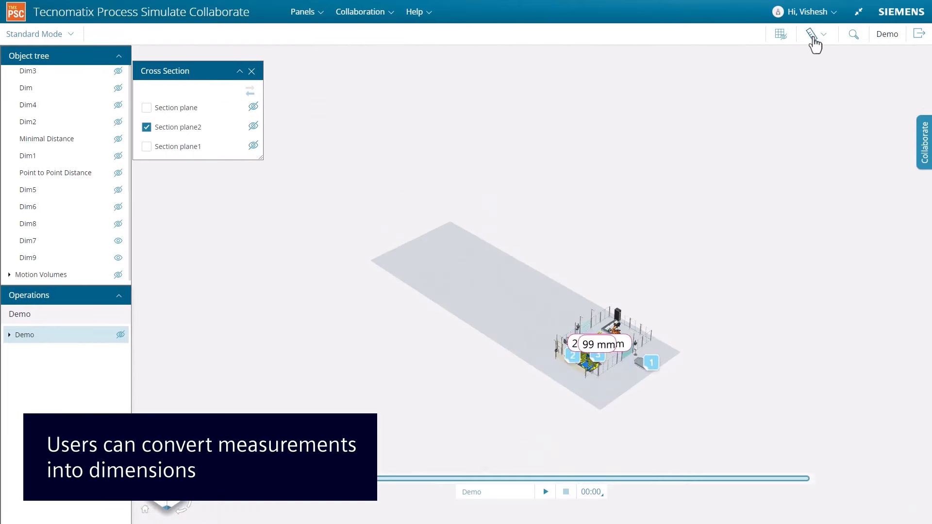
# - Dock the Cross Section panel on the left and float the Object tree
pyautogui.moveTo(165, 71); pyautogui.dragTo(65, 415)
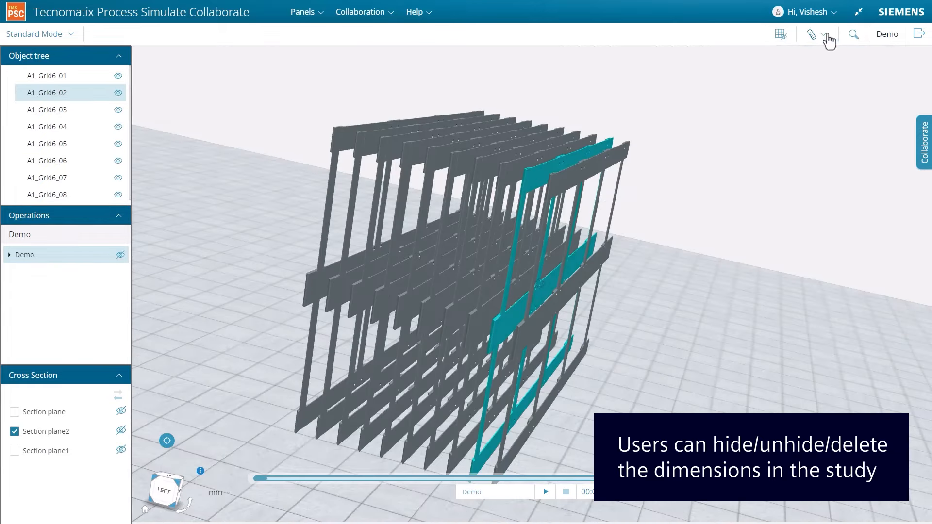
pyautogui.click(823, 34)
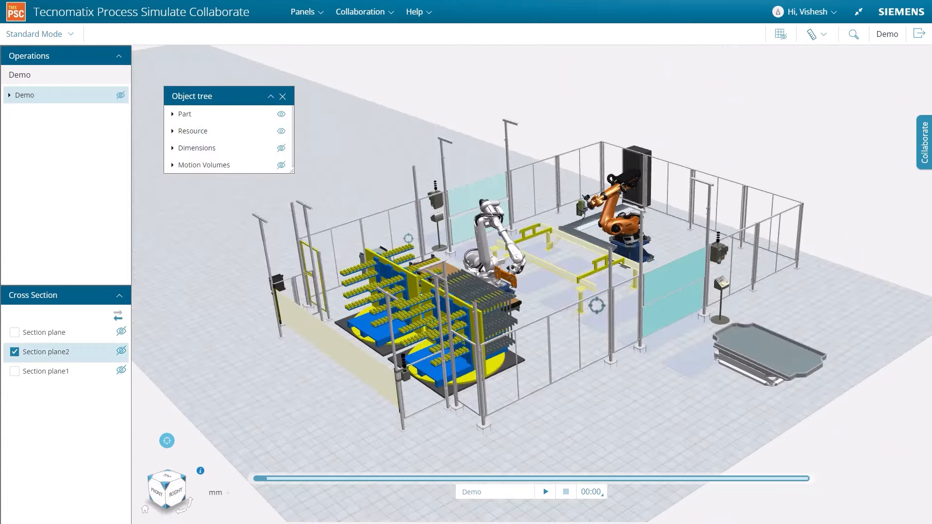
# - Play the Demo simulation at x2 speed and show the Snapshots panel
pyautogui.click(545, 491)
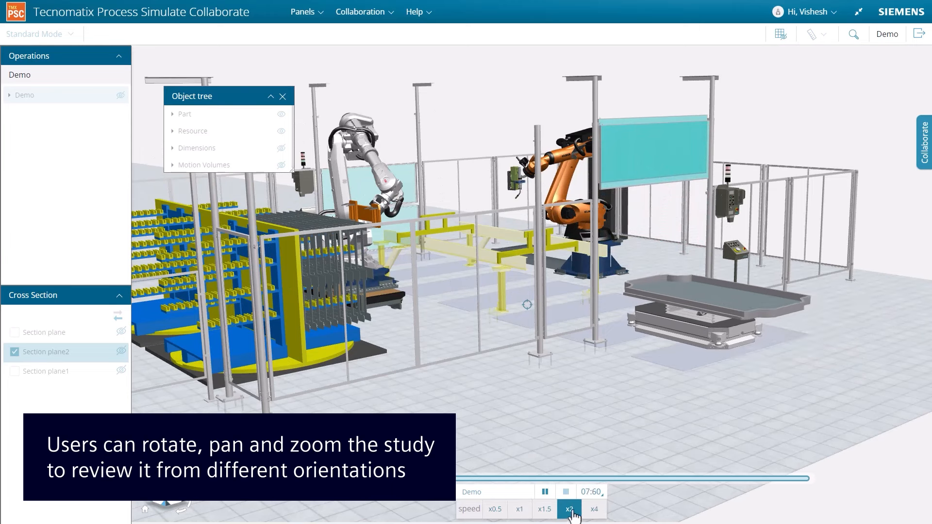
pyautogui.click(545, 509)
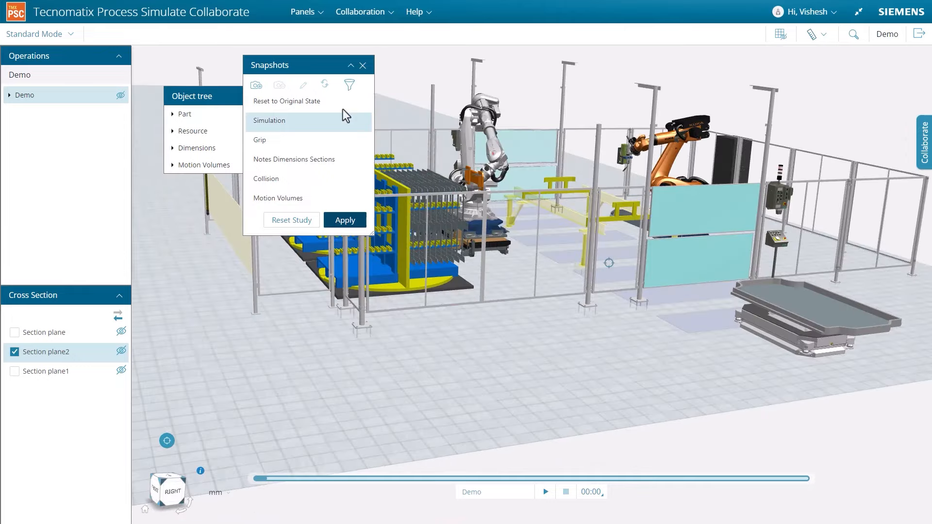
# - Select the Collision snapshot and apply it to the study
pyautogui.click(349, 84)
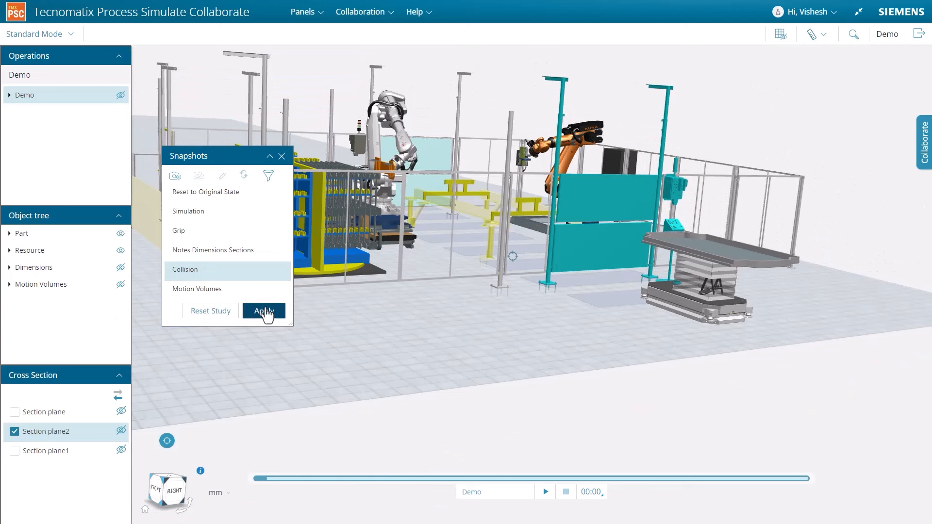
pyautogui.click(263, 310)
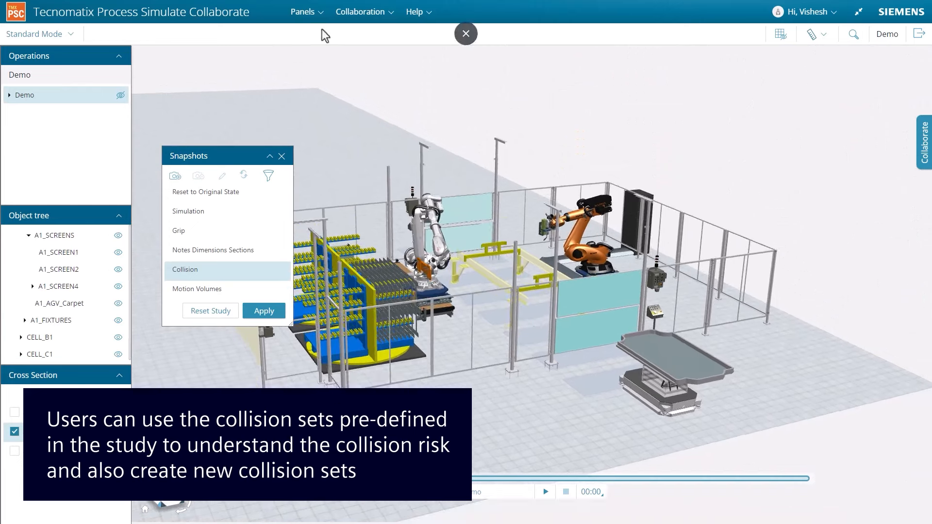
# - Show Collision Sets, then pause and rewind the simulation at the collision
pyautogui.click(185, 270)
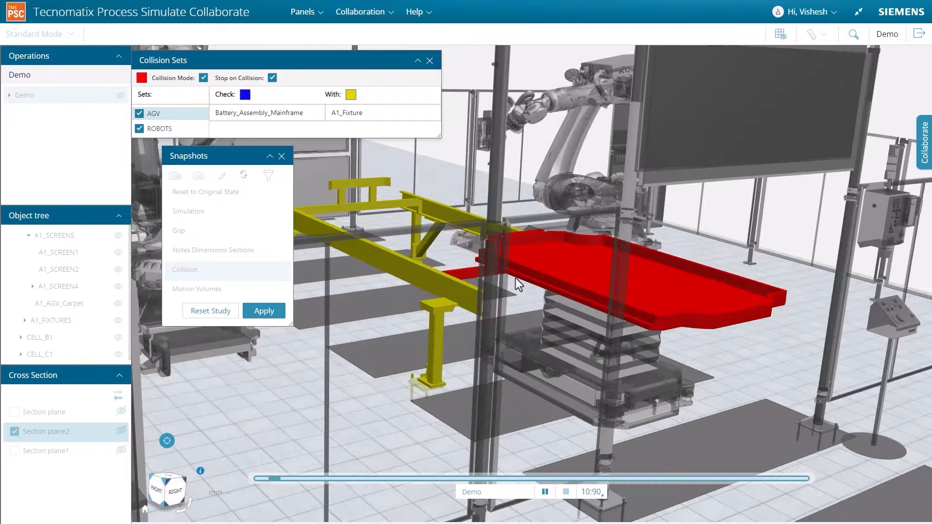
pyautogui.click(566, 492)
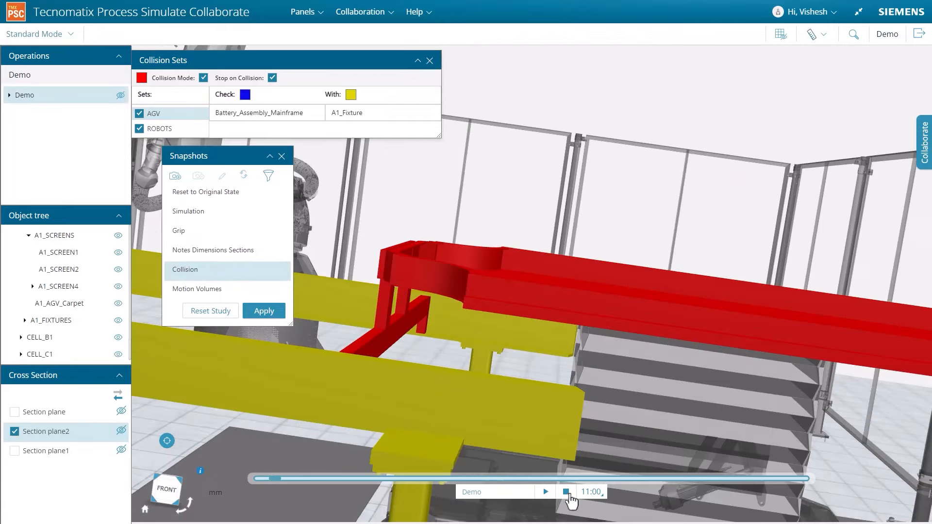
pyautogui.click(565, 492)
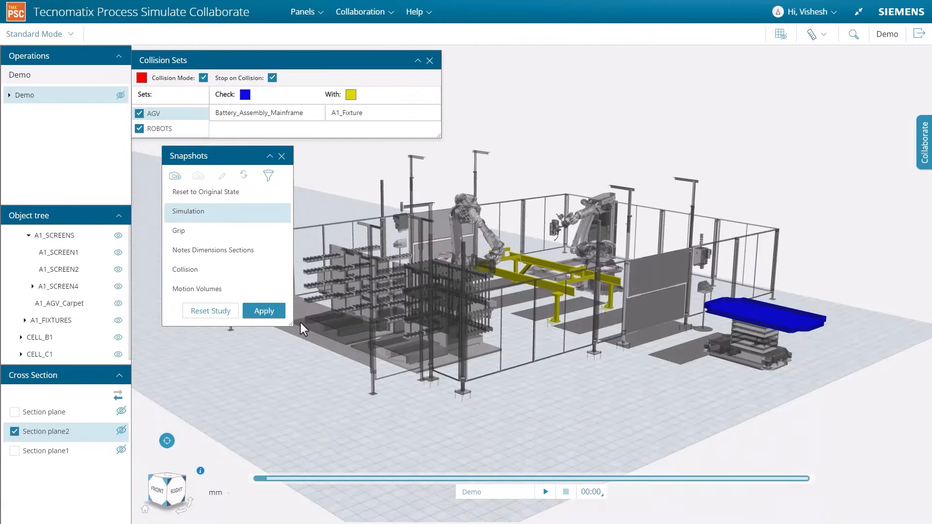
pyautogui.moveTo(274, 241)
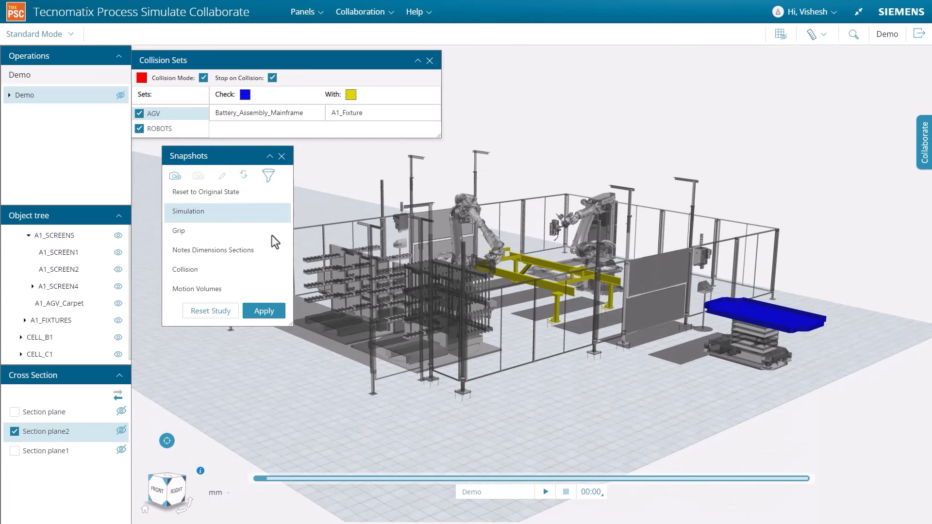
# - Replay the simulation with Stop on Collision toggled, pausing and rewinding between runs
pyautogui.click(545, 491)
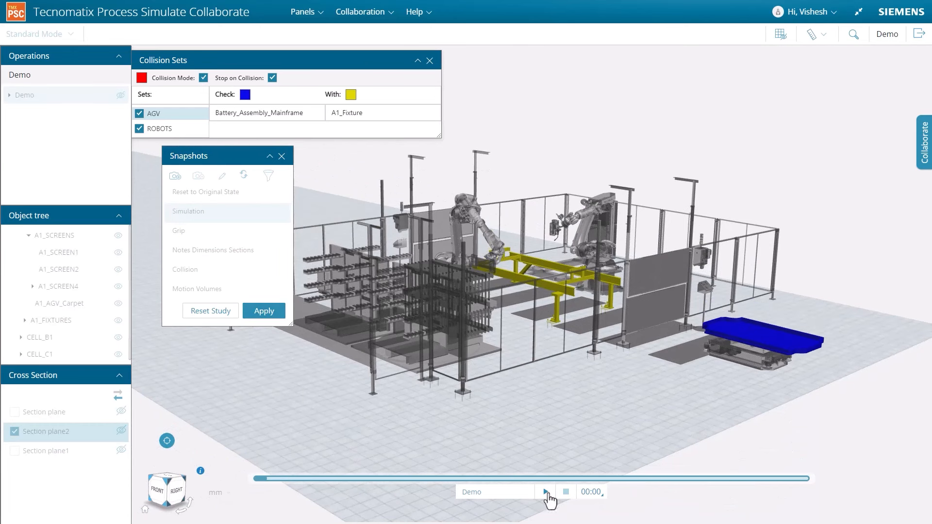
pyautogui.click(545, 492)
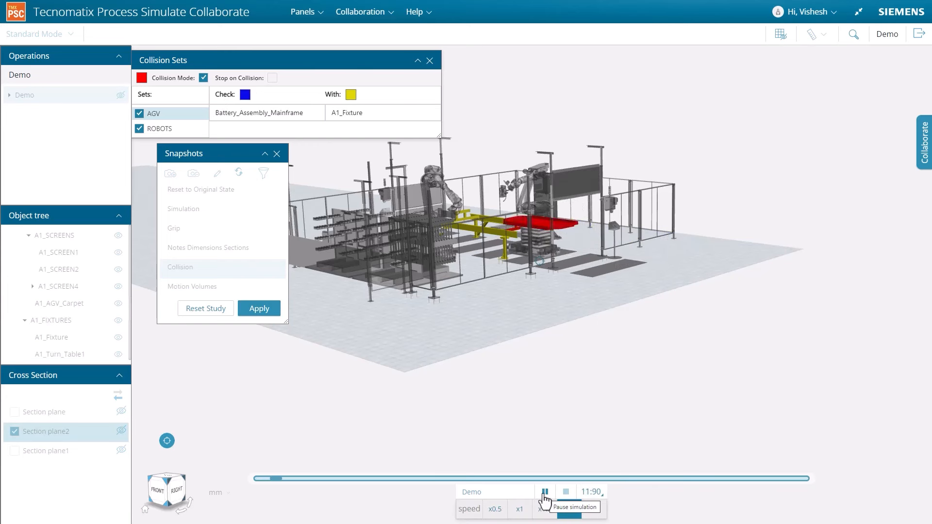
pyautogui.click(545, 491)
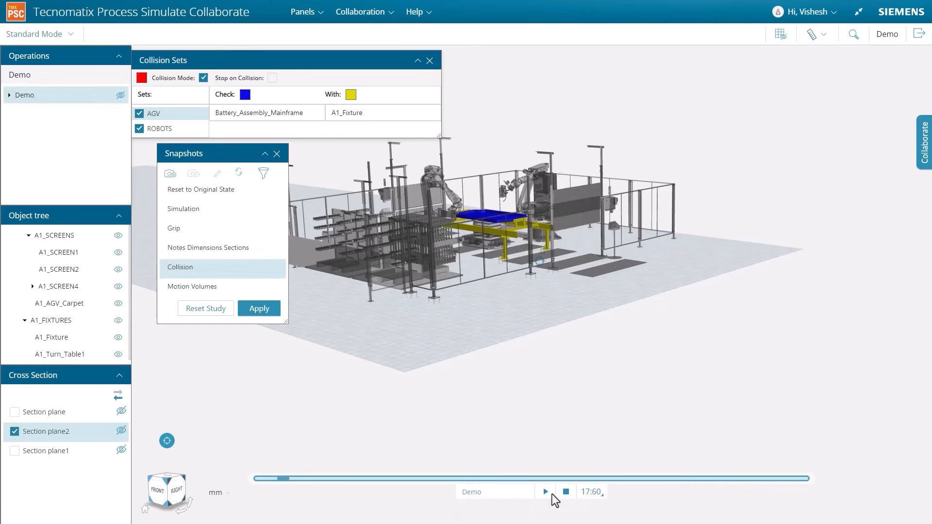
pyautogui.click(272, 77)
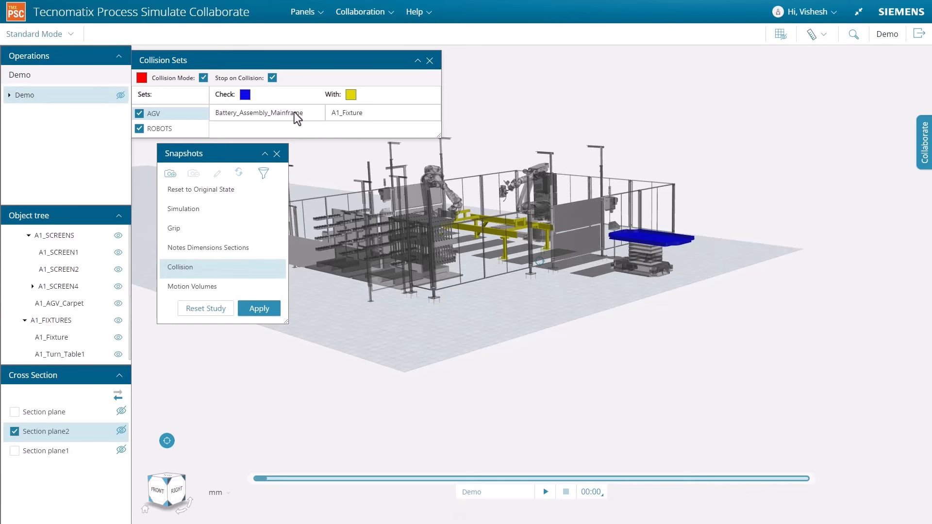
pyautogui.click(545, 491)
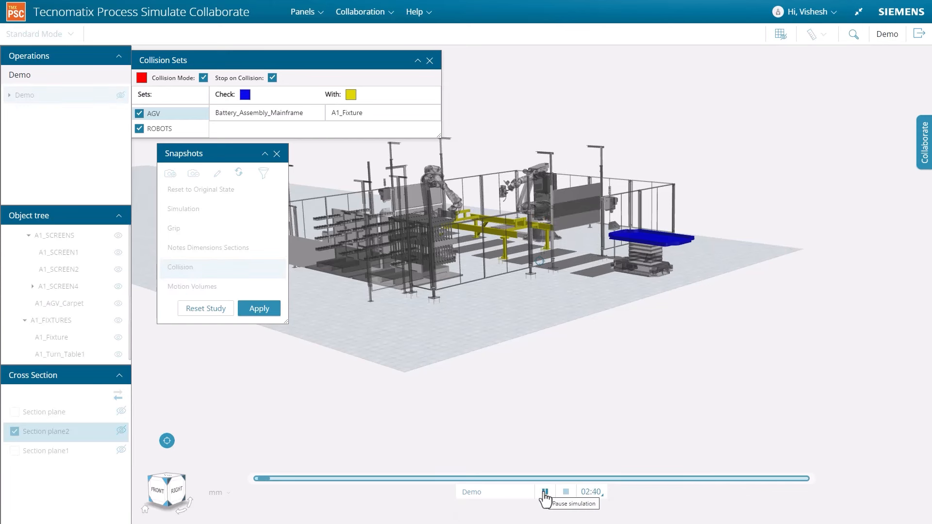
pyautogui.click(544, 491)
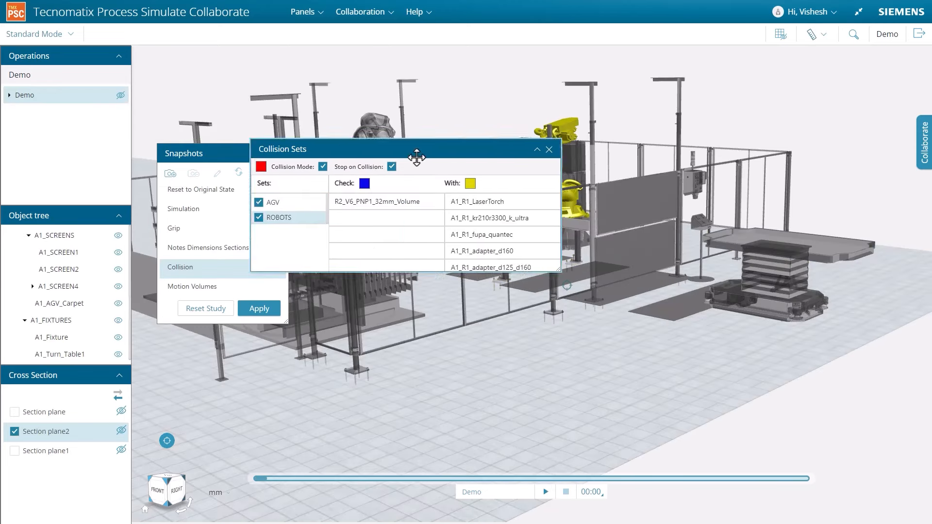
# - Select the ROBOTS collision set and move the panel to the viewport's top-left
pyautogui.moveTo(416, 148); pyautogui.dragTo(466, 335)
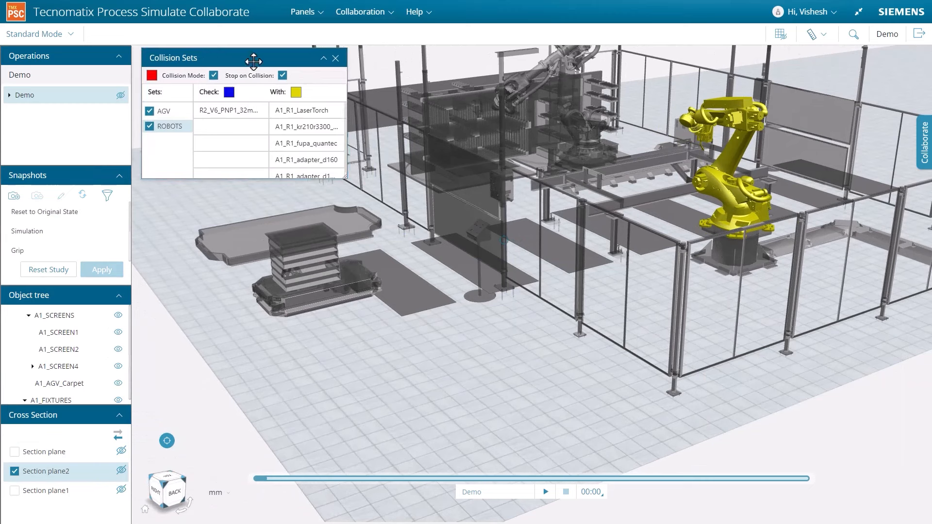
pyautogui.moveTo(546, 492)
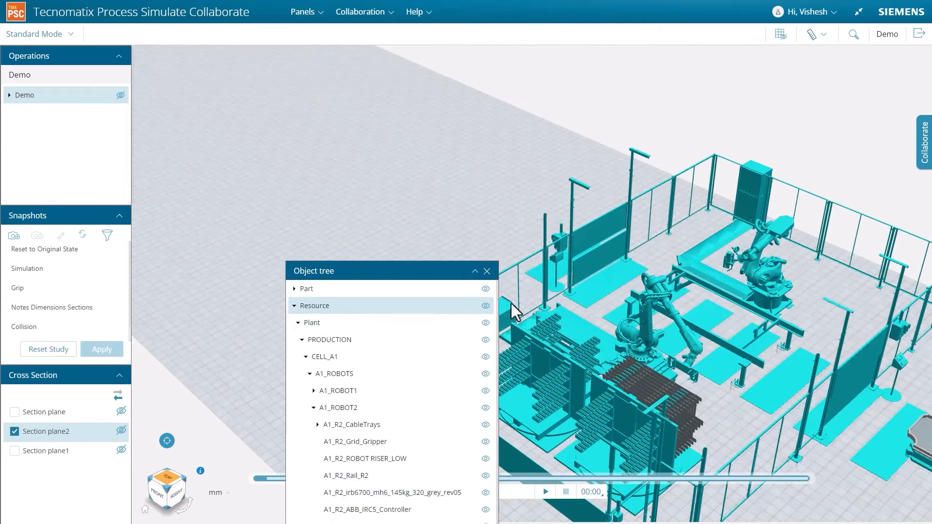
# - Hide all Resource objects with the eye icon, then show them again
pyautogui.click(485, 305)
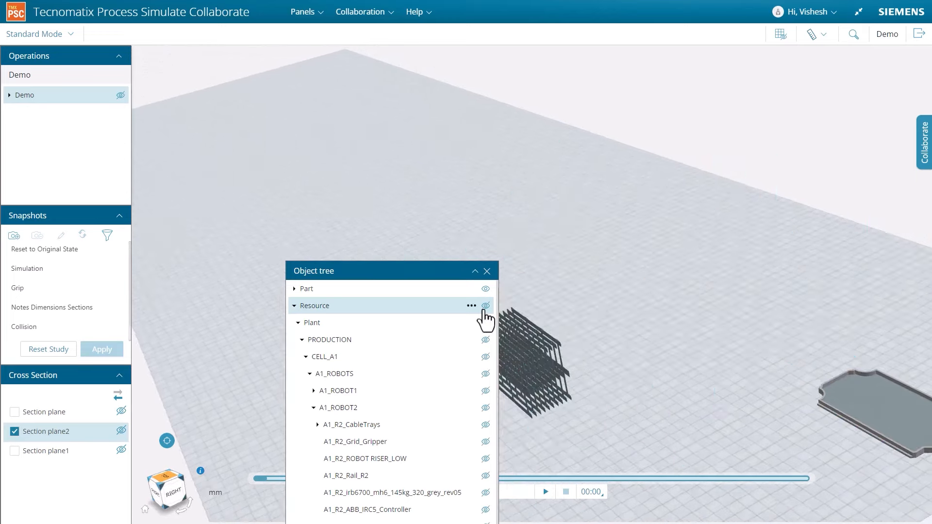
pyautogui.click(486, 306)
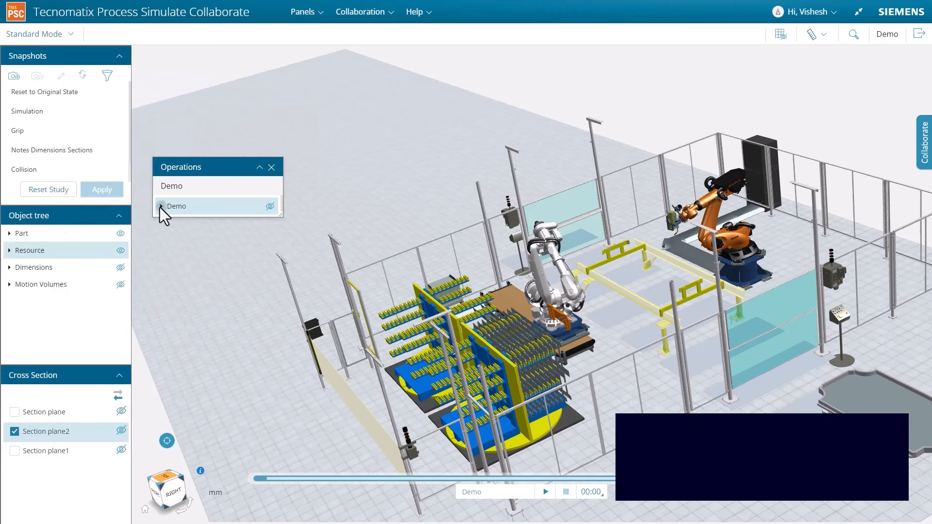
# - Expand Demo > STATION A > PROCESS A > R2_V6_PNP1 and play V6_Approach
pyautogui.click(160, 207)
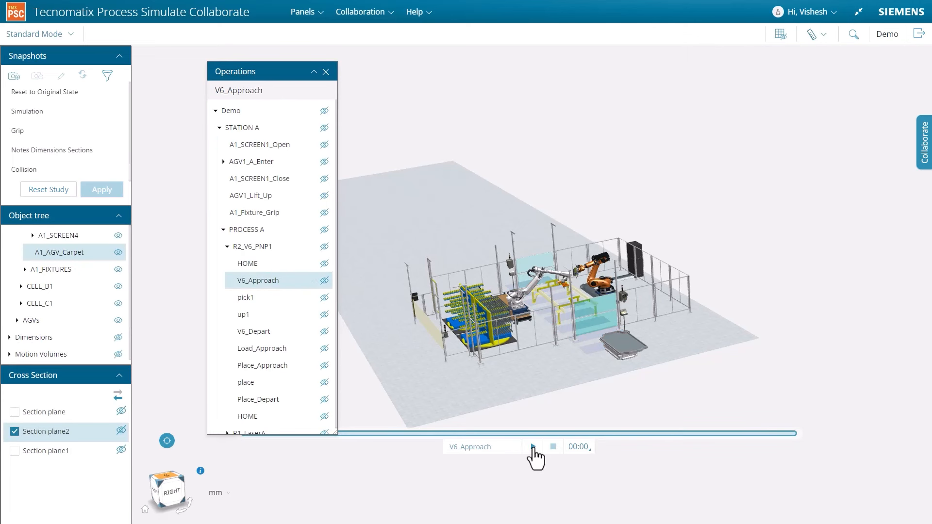
pyautogui.click(533, 446)
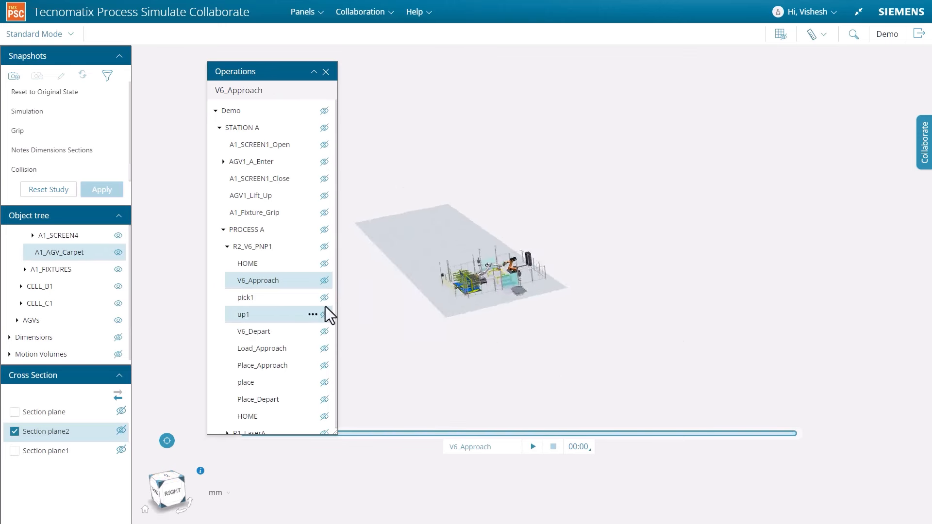
pyautogui.click(303, 11)
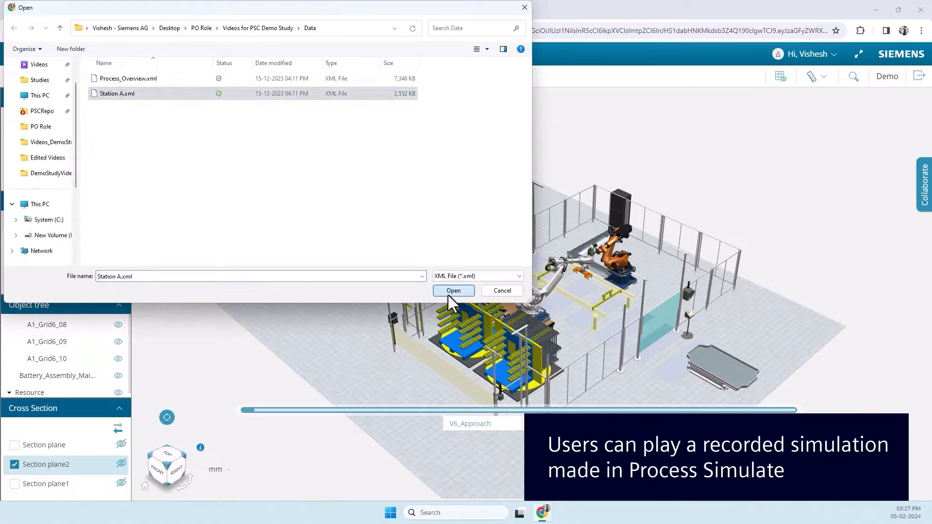
# - Upload Station A.xml and play it, changing speed from x2 to x1.5
pyautogui.click(453, 291)
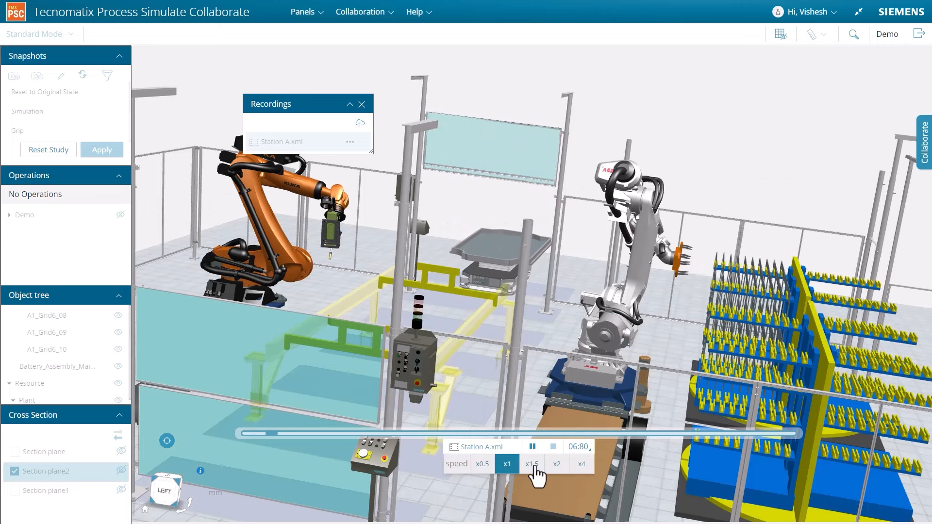
pyautogui.click(556, 478)
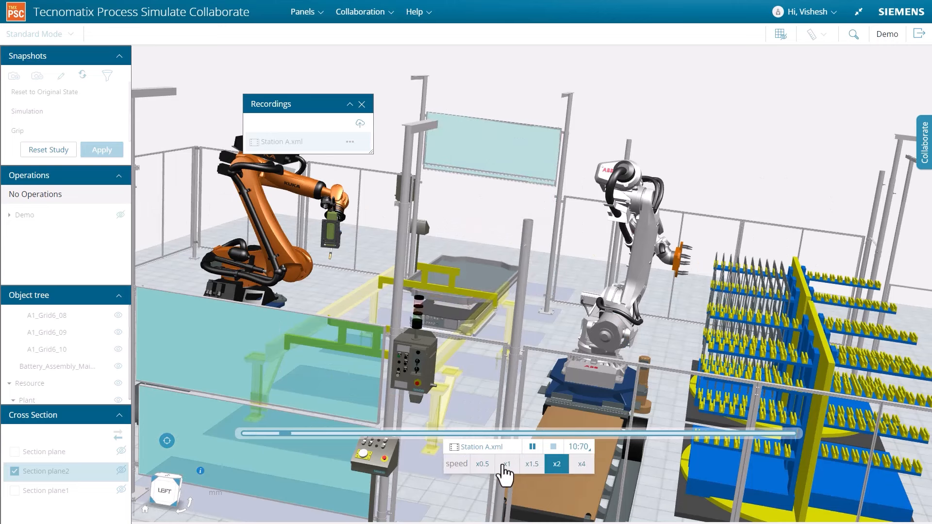
pyautogui.click(532, 464)
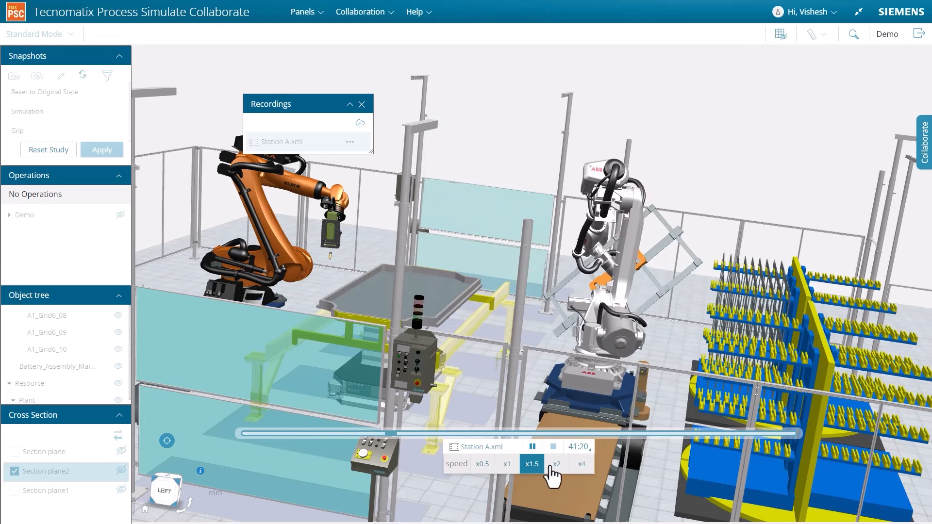